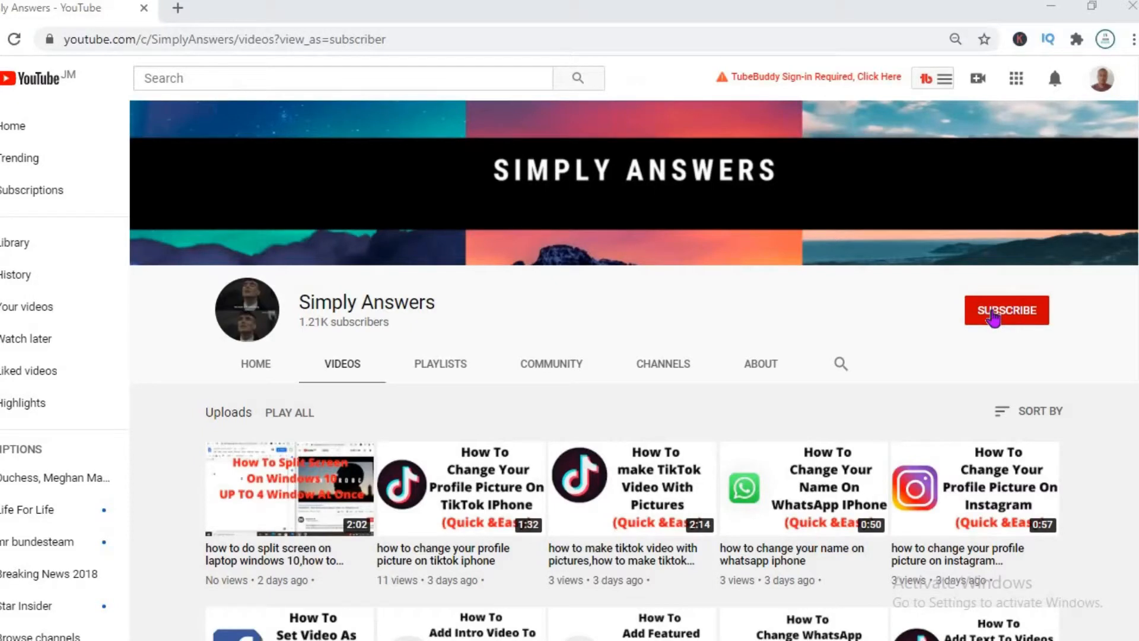
- Leave YouTube and launch WhatsApp from the phone's dock to reach the chat list
click(1005, 310)
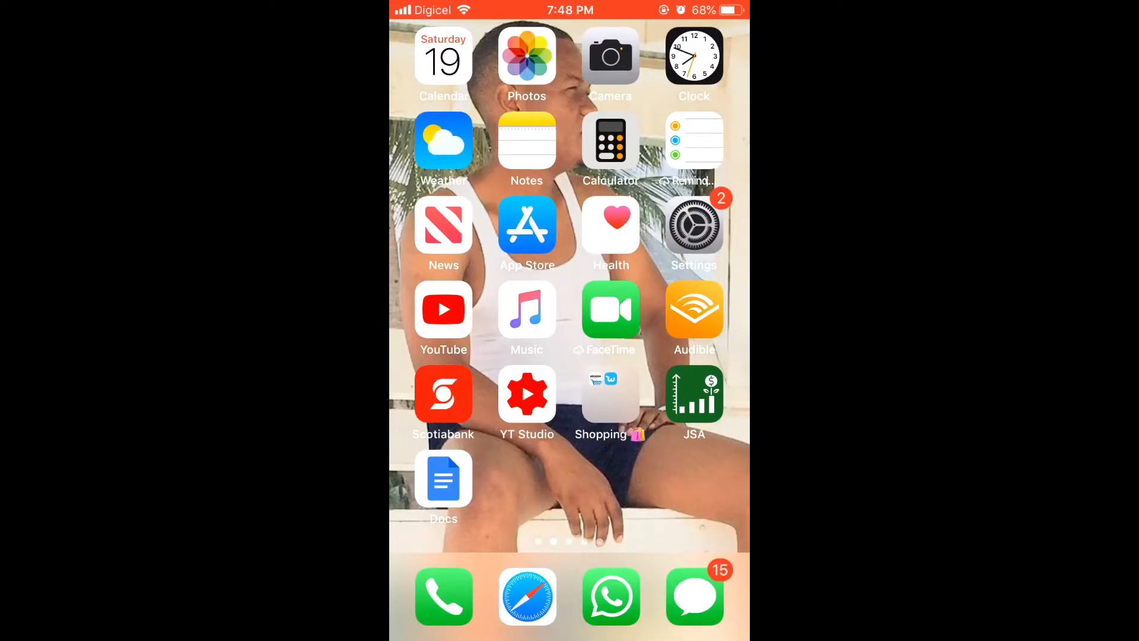
click(694, 597)
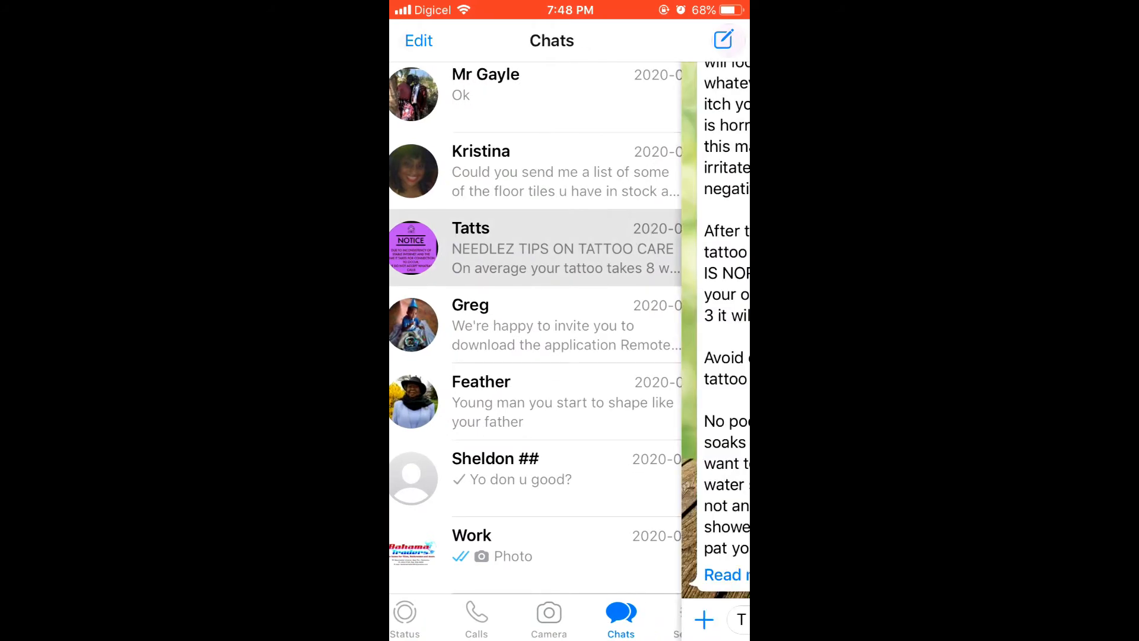
- Enter the Tatts conversation and bring up Tatts's contact details
click(472, 247)
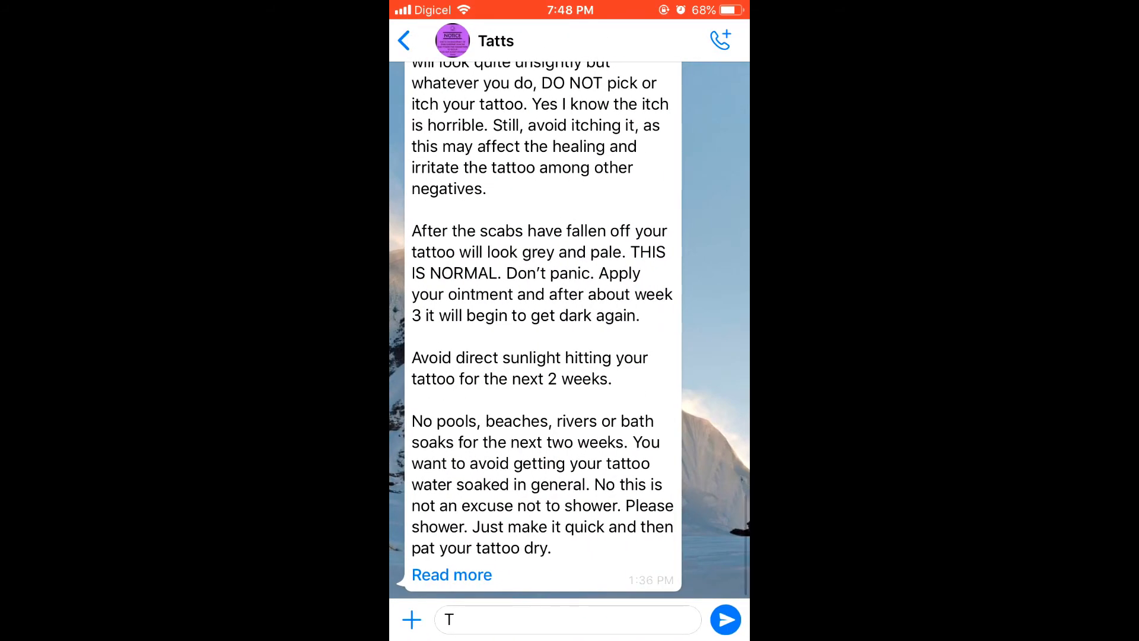
click(496, 40)
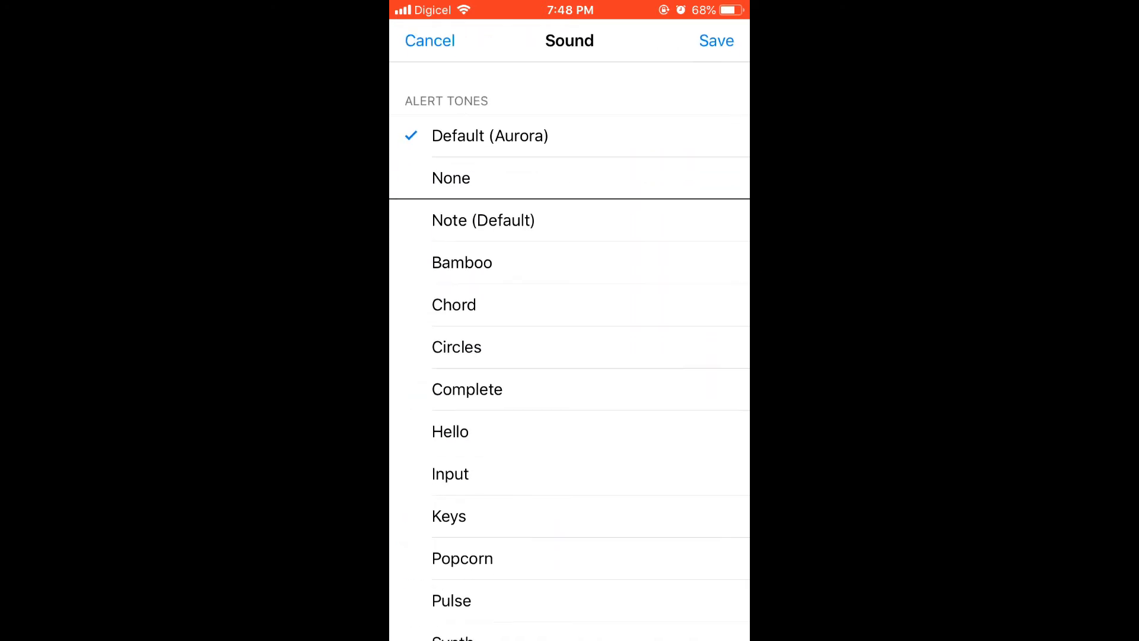
- Check Chord as Tatts's alert tone in place of Default (Aurora)
click(462, 262)
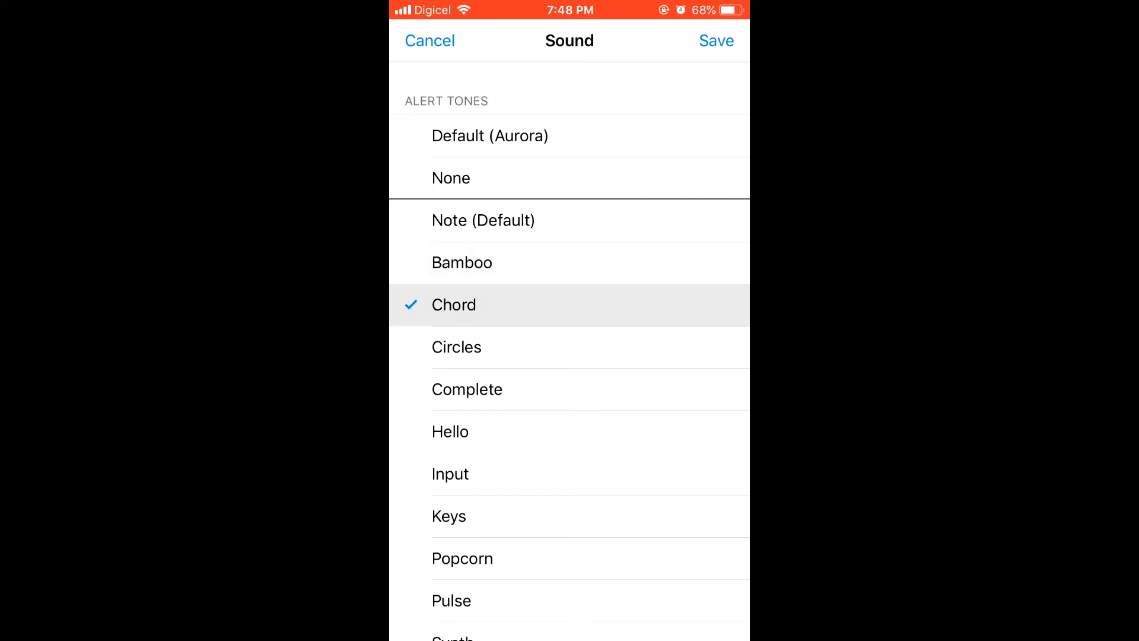
click(455, 305)
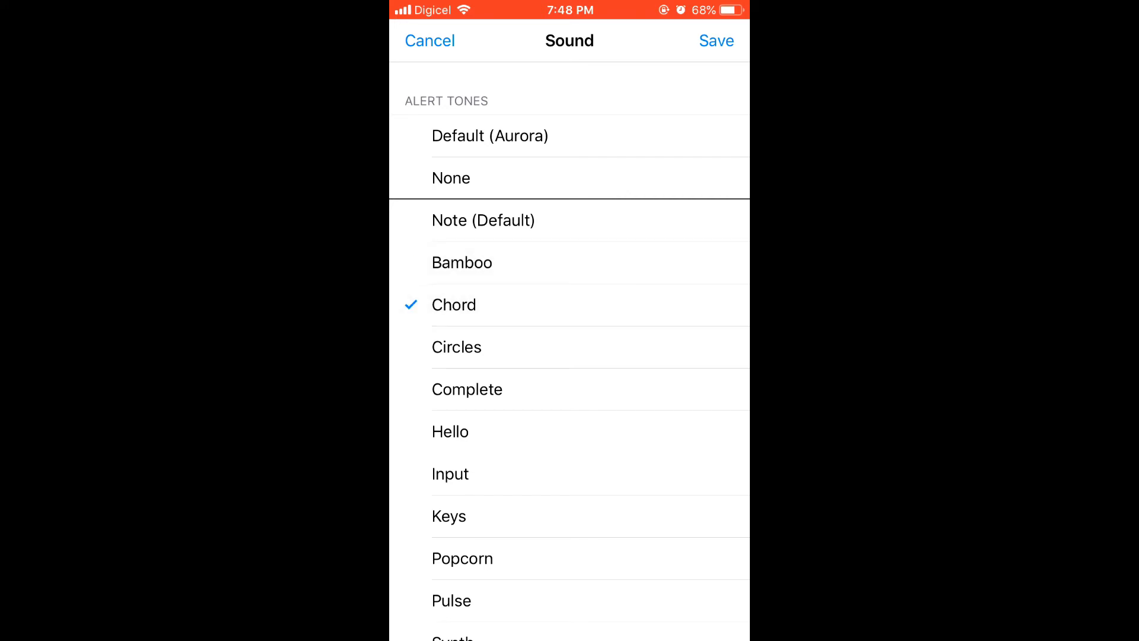